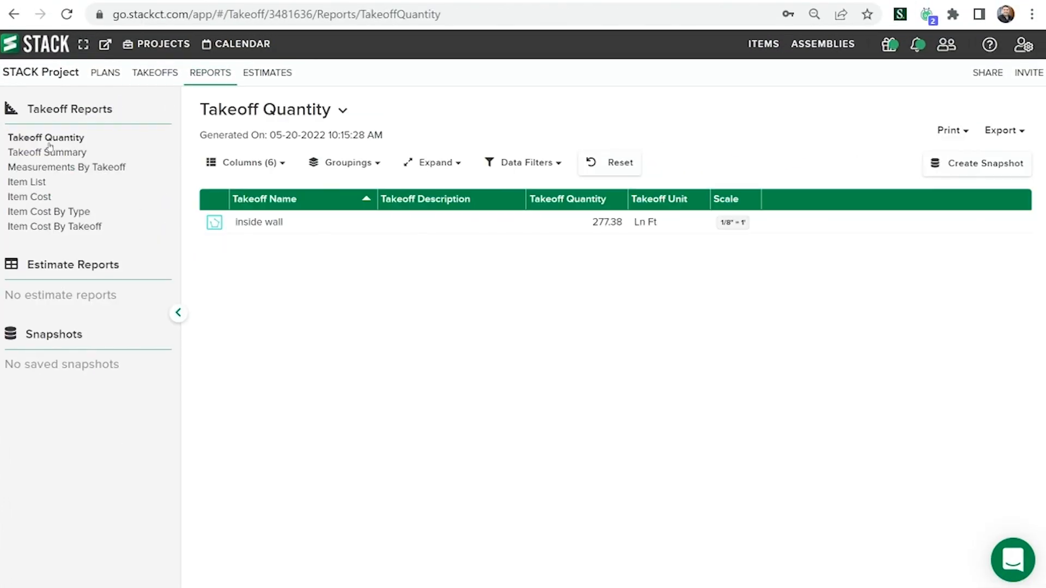
Step: Show the Material and Labor Estimate's labor and material cost tables, totalling $23,303.00 labor
{"action": "left_click", "coordinate": [29, 197]}
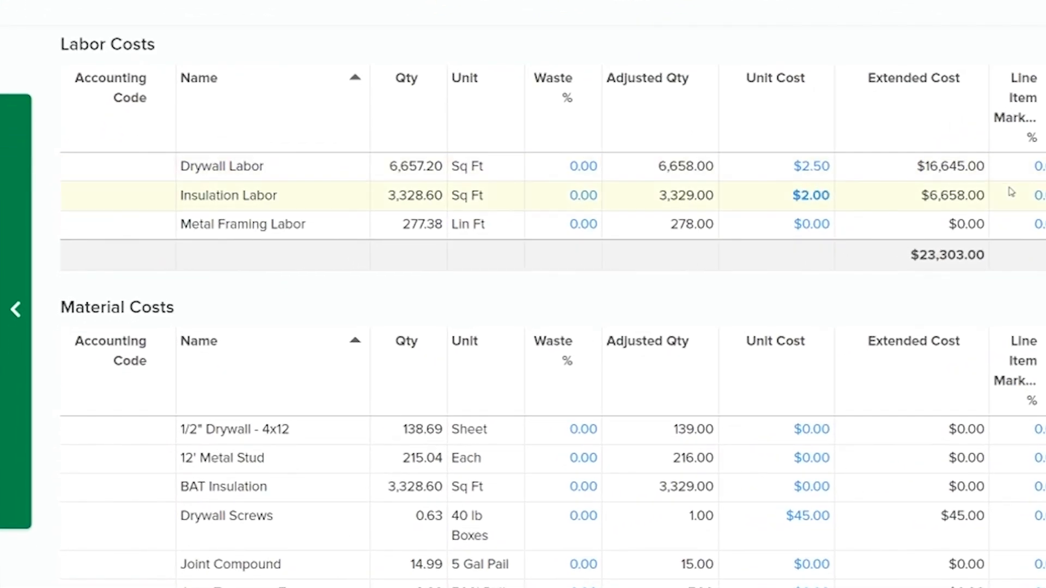
Step: Apply 20% overhead and an additional markup, giving a $51,124 selling price in the summary
{"action": "scroll", "scroll_direction": "down", "scroll_amount": 3}
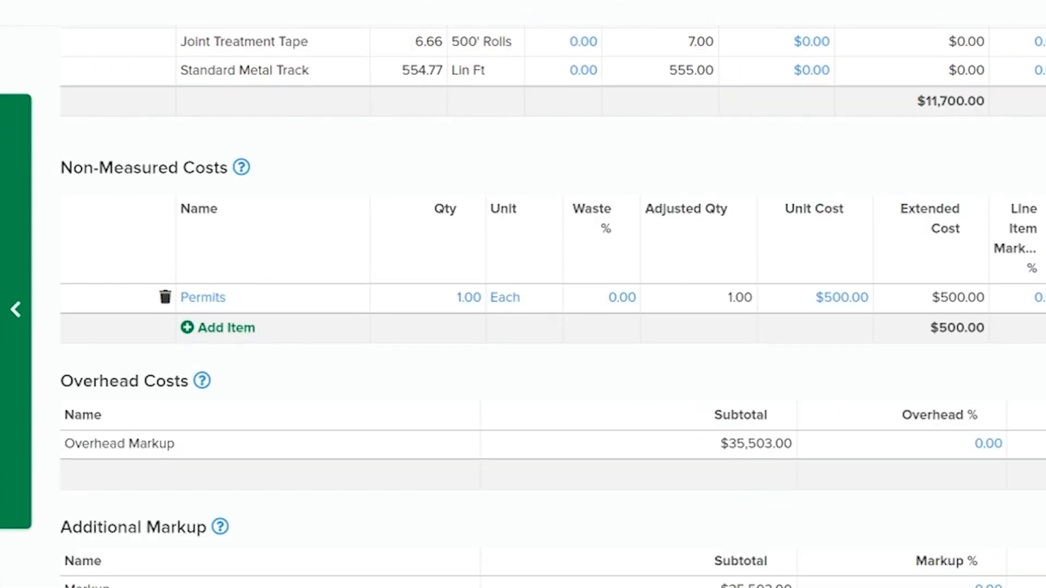
{"action": "scroll", "scroll_direction": "down", "scroll_amount": 3}
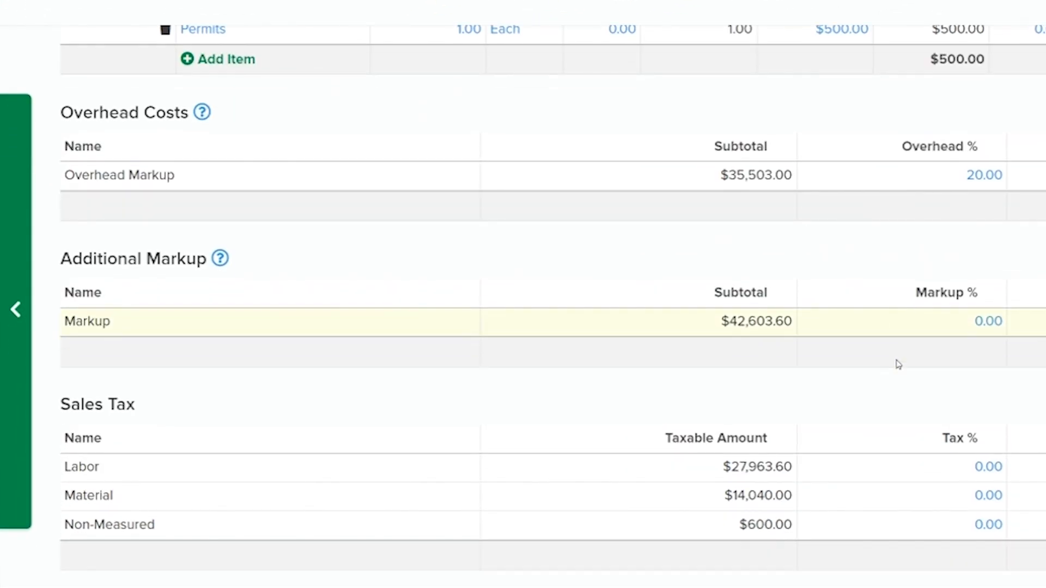
{"action": "left_click", "coordinate": [981, 321]}
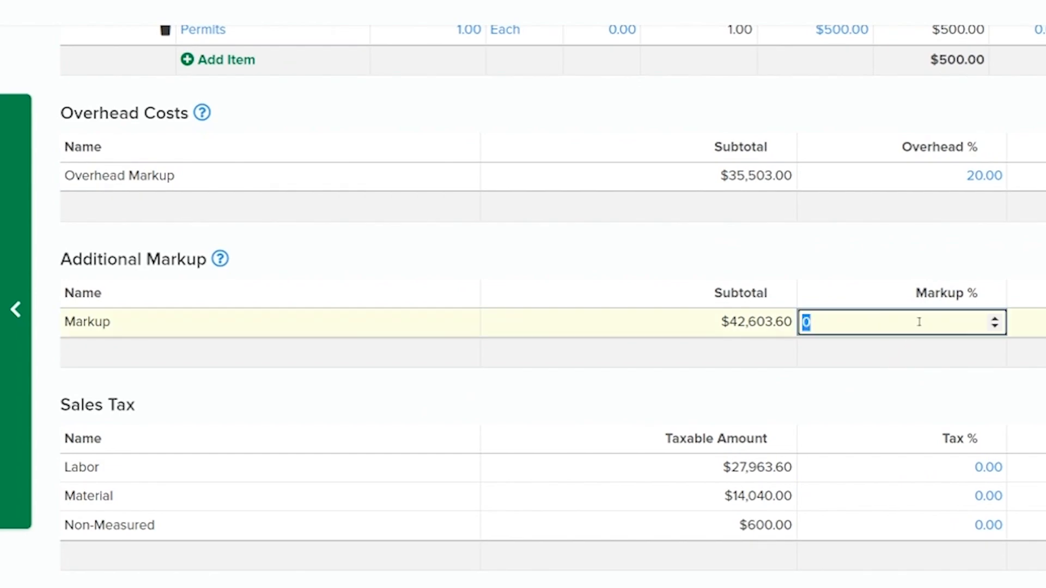
{"action": "left_click", "coordinate": [754, 105]}
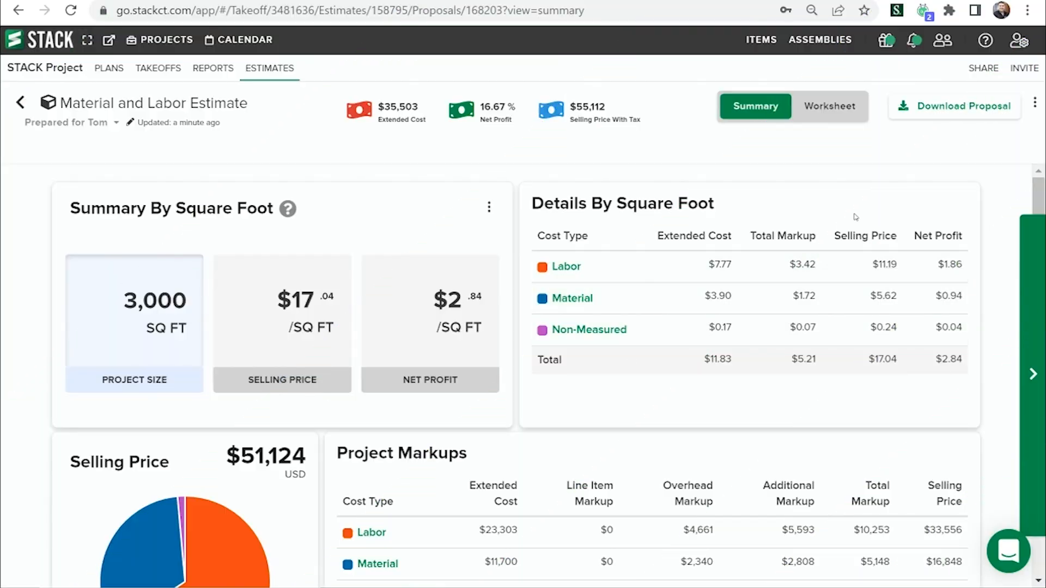
Step: Download the proposal with a signature line and return to the estimate worksheet
{"action": "left_click", "coordinate": [953, 105]}
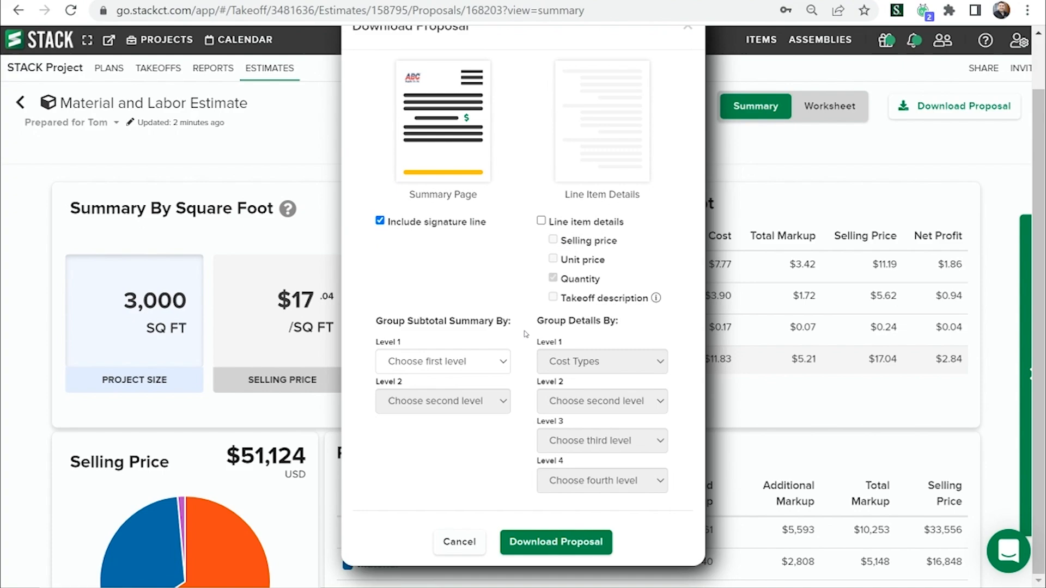
{"action": "left_click", "coordinate": [459, 542]}
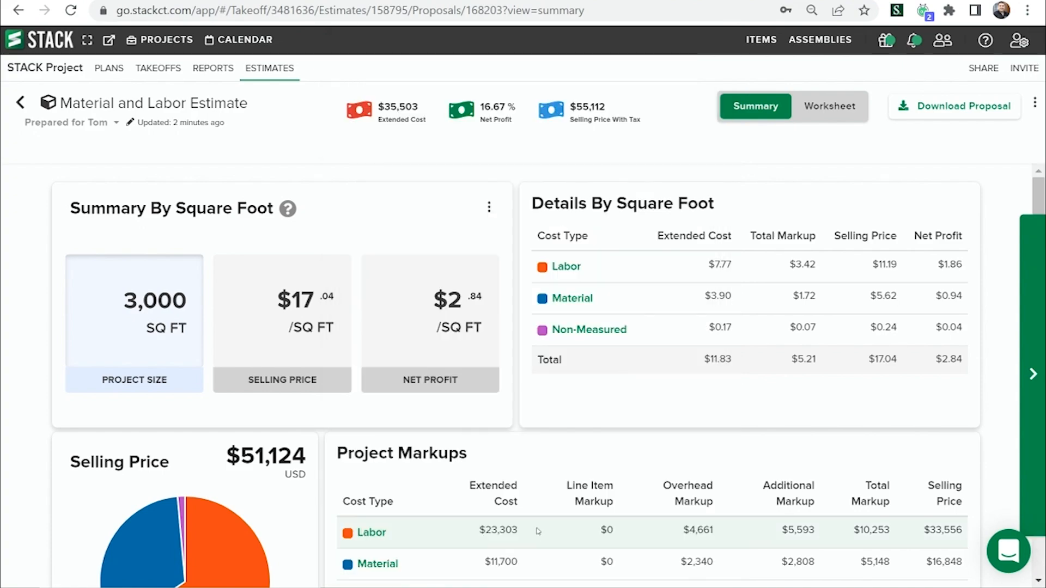
{"action": "left_click", "coordinate": [959, 106]}
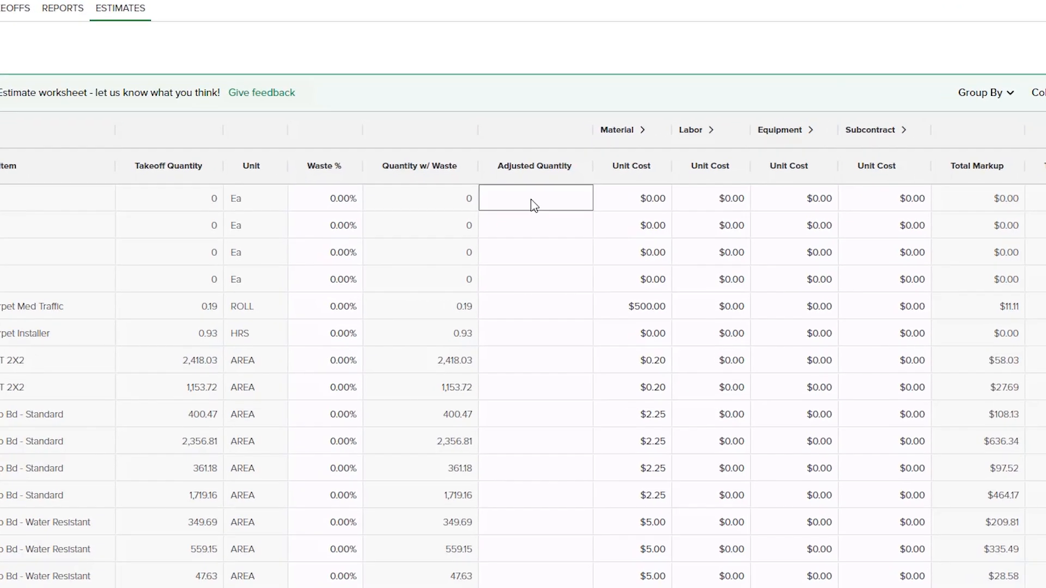
Step: Give the four bath line items an adjusted quantity of 1,000.00 each
{"action": "type", "text": "1000.00"}
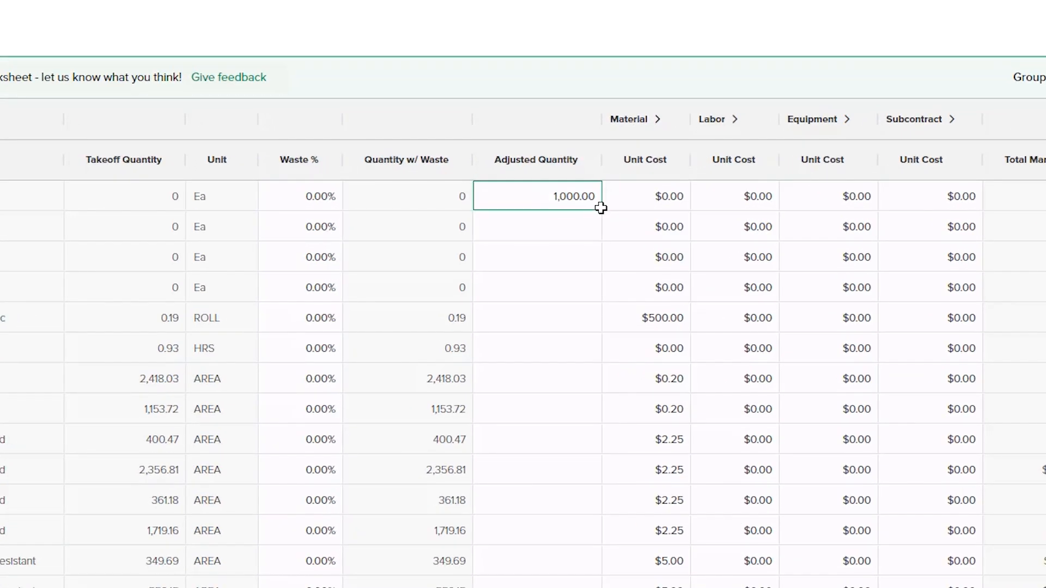
{"action": "left_click_drag", "start_coordinate": [599, 207], "coordinate": [593, 297]}
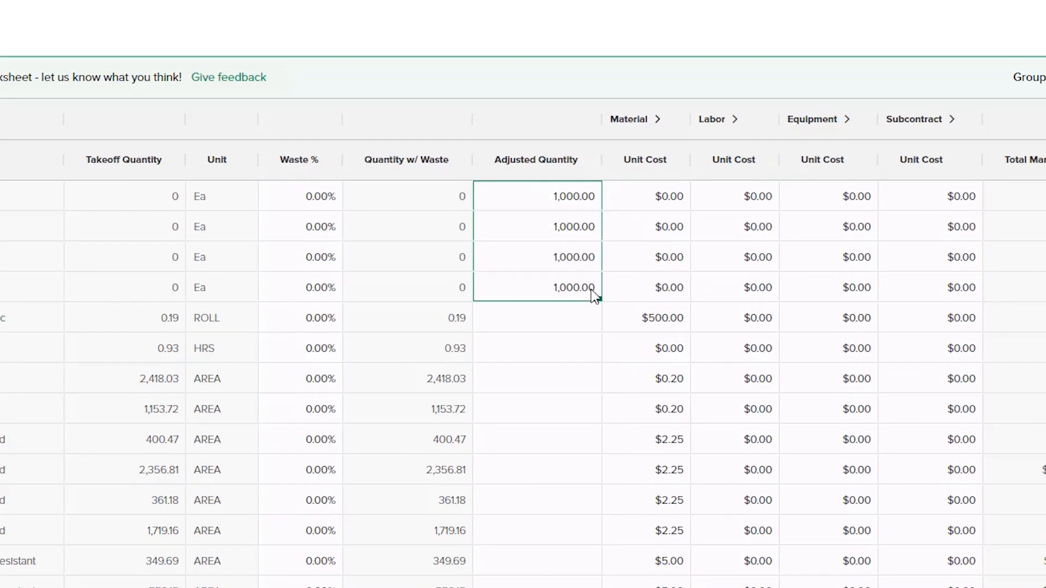
{"action": "left_click", "coordinate": [742, 147]}
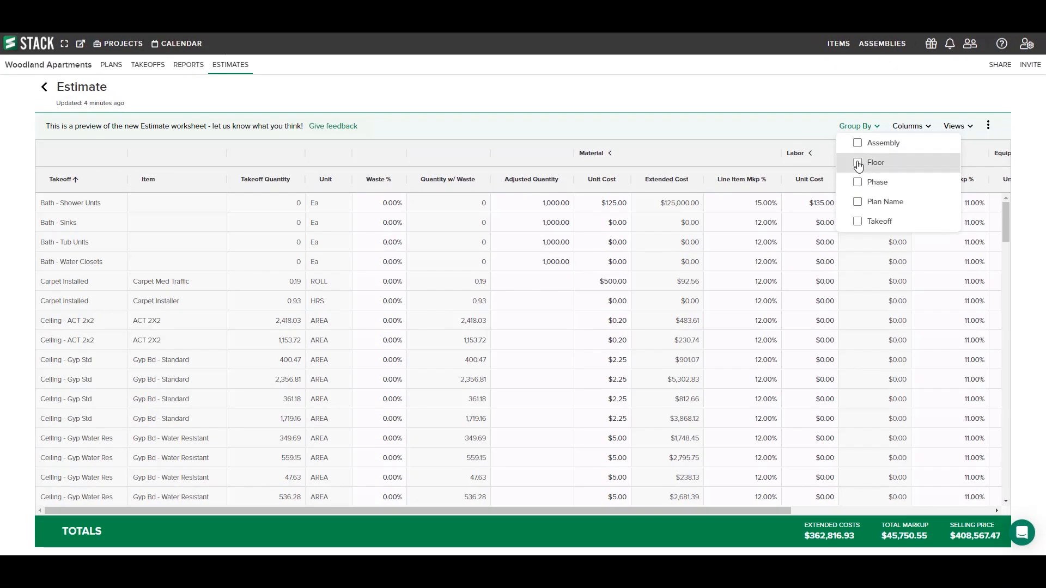
Step: Group the worksheet rows by Floor and Phase, starting with the FLR 2 group
{"action": "left_click", "coordinate": [858, 162]}
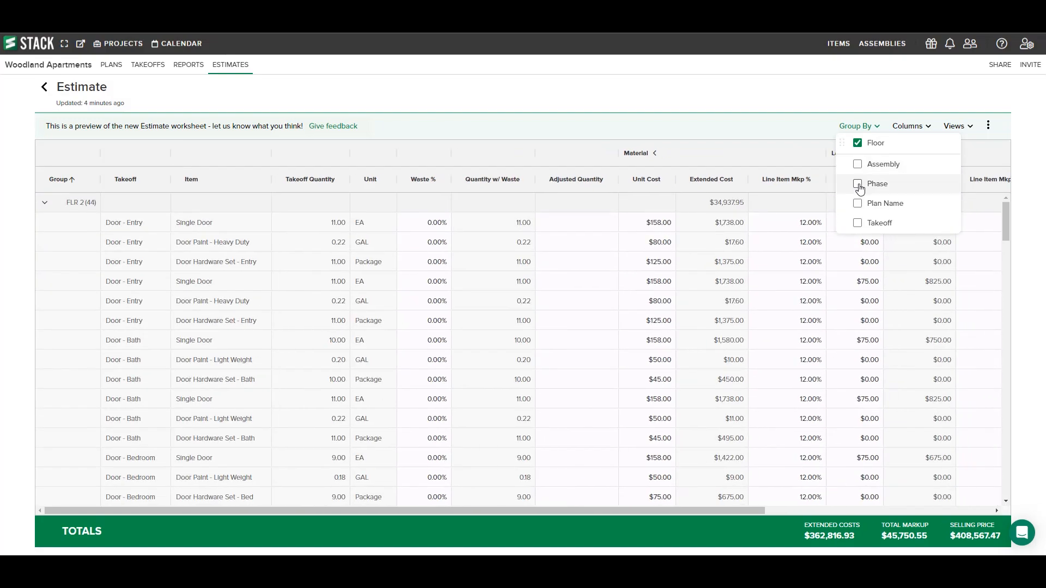
{"action": "left_click", "coordinate": [857, 183]}
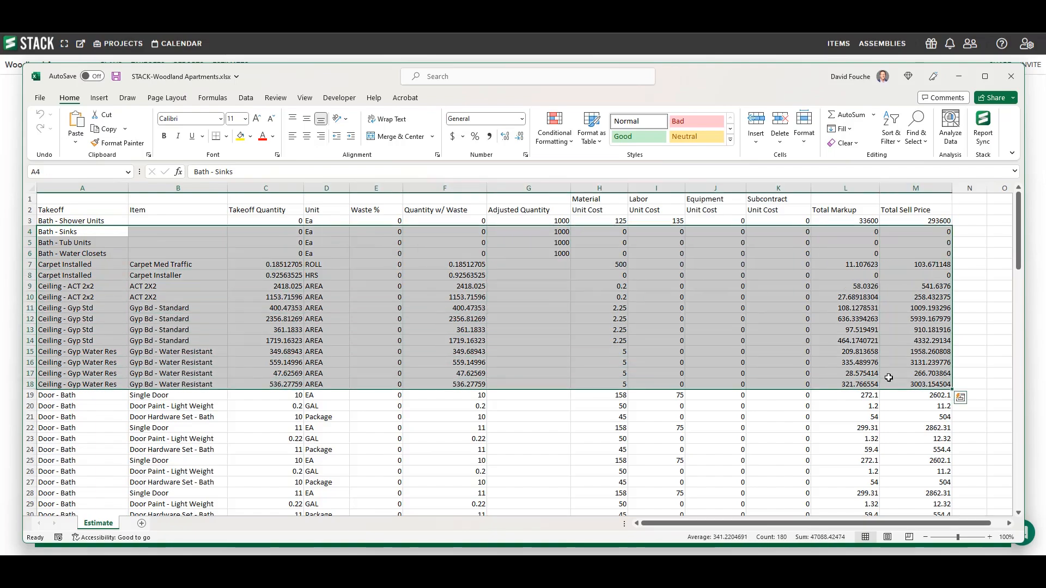
Step: Scroll the exported Estimate sheet to the door entry and floor carpet A and B rows
{"action": "scroll", "scroll_direction": "down", "scroll_amount": 3}
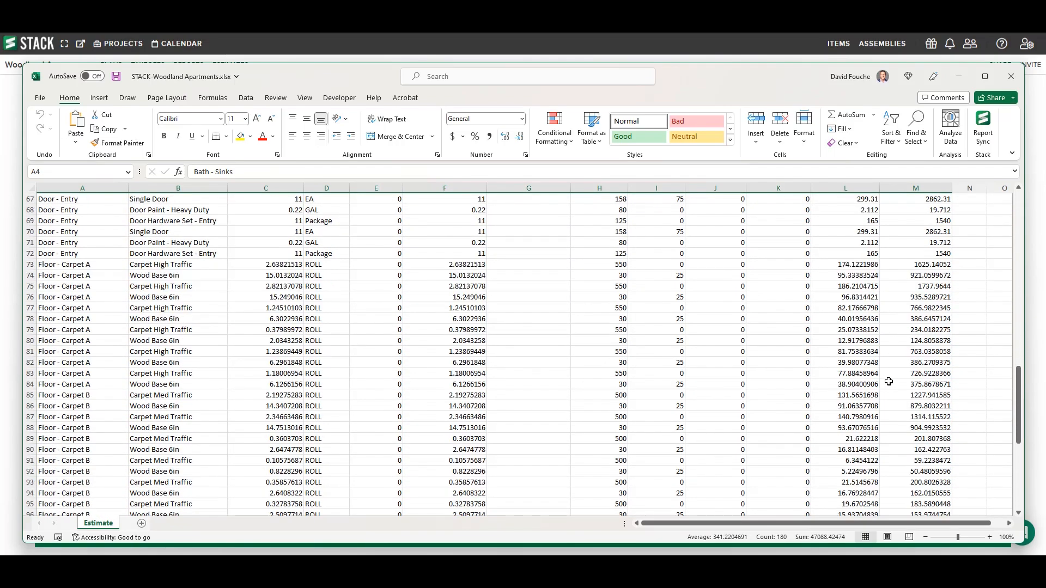